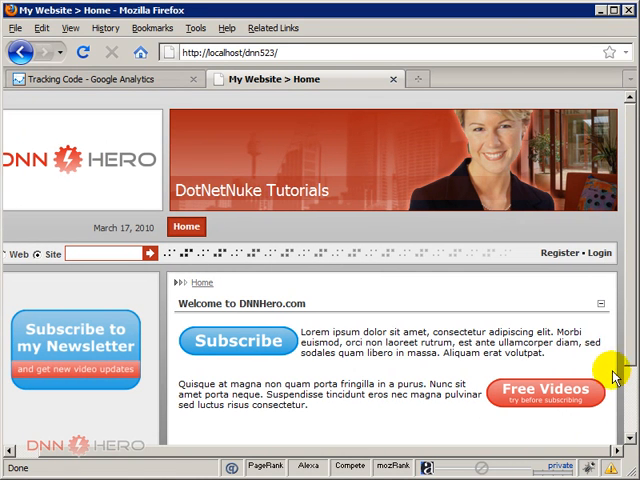
- Log into the site as the 'admin' user with its password
left_click(600, 252)
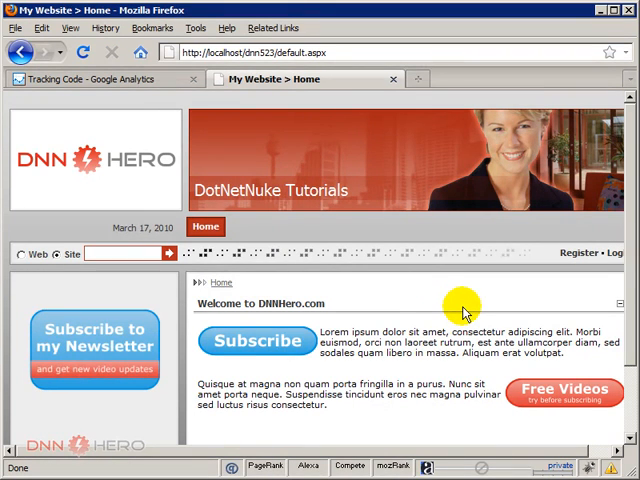
mouse_move(612, 276)
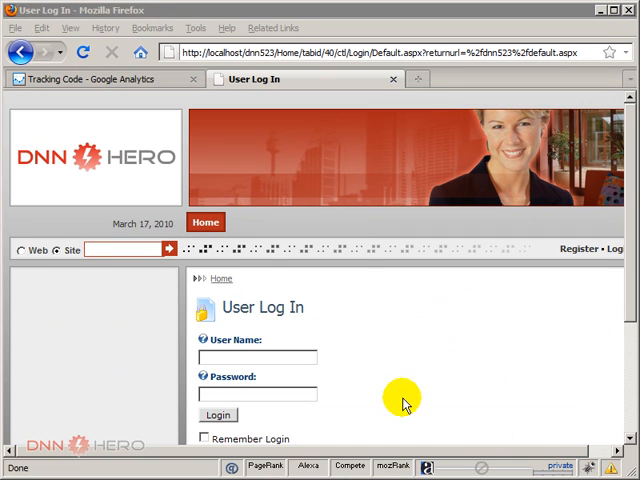
type("a")
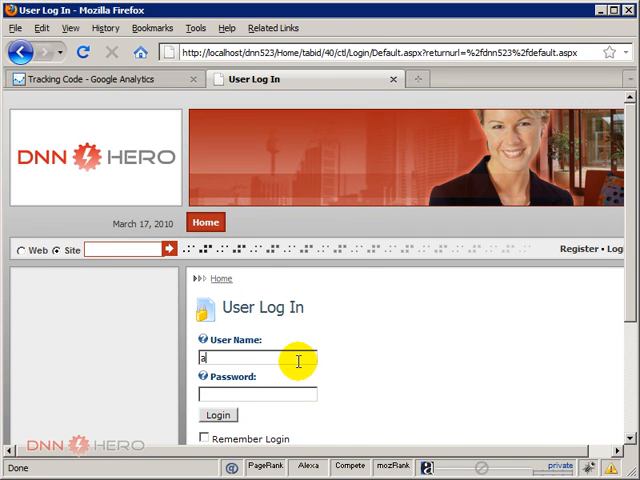
type("dmin")
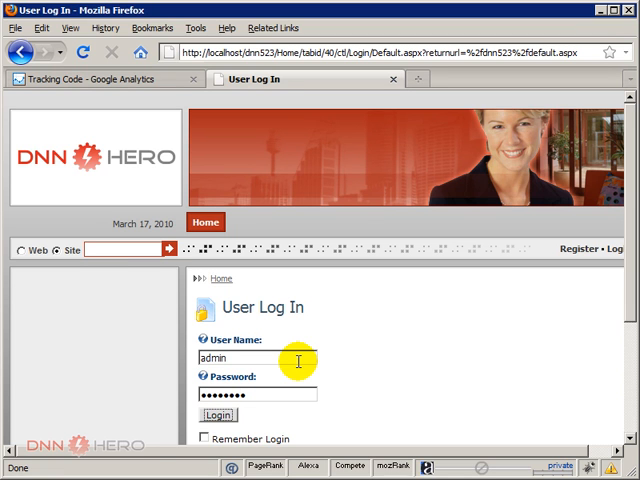
left_click(220, 416)
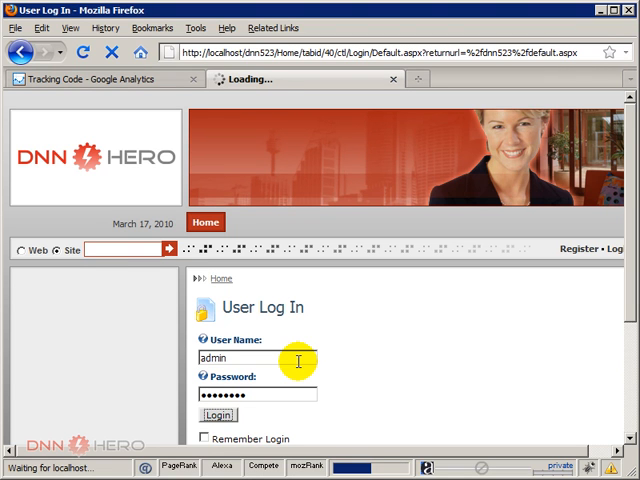
left_click(228, 416)
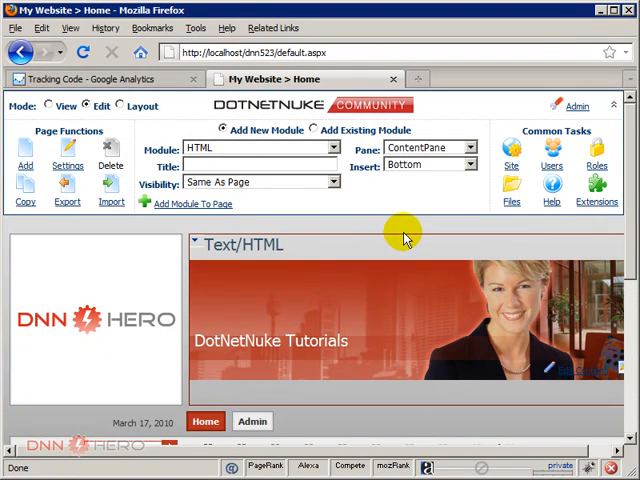
mouse_move(284, 148)
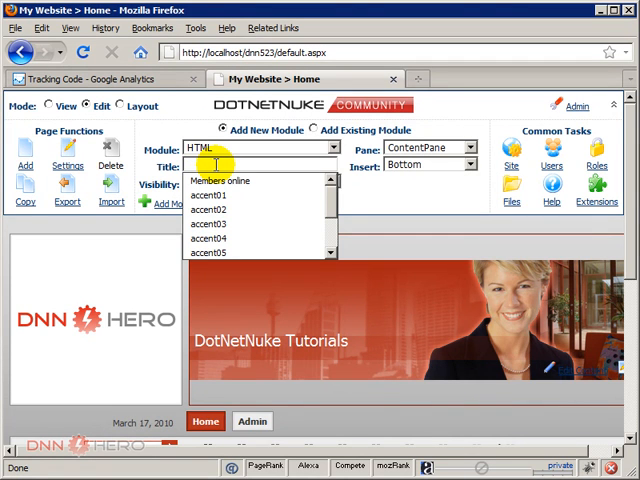
- Add an HTML module titled 'Google Analytics' to the Home page
type("Google Analytics")
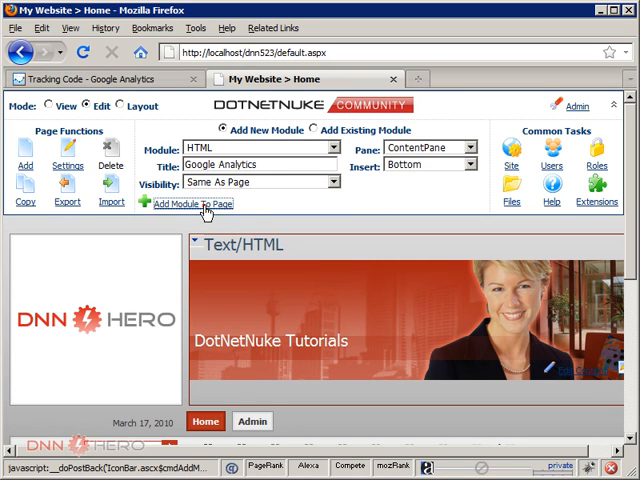
left_click(192, 204)
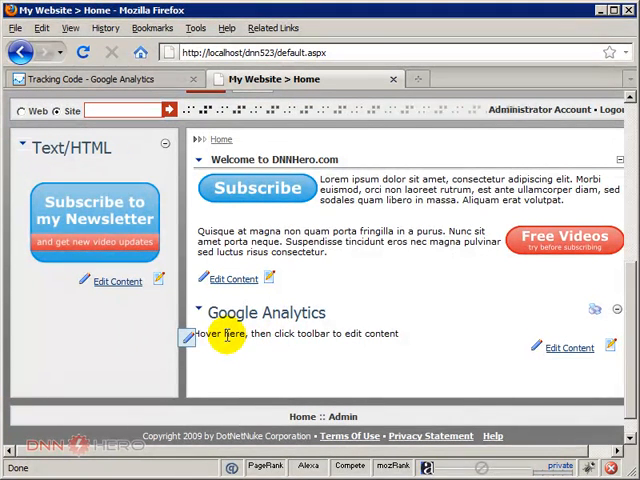
mouse_move(212, 340)
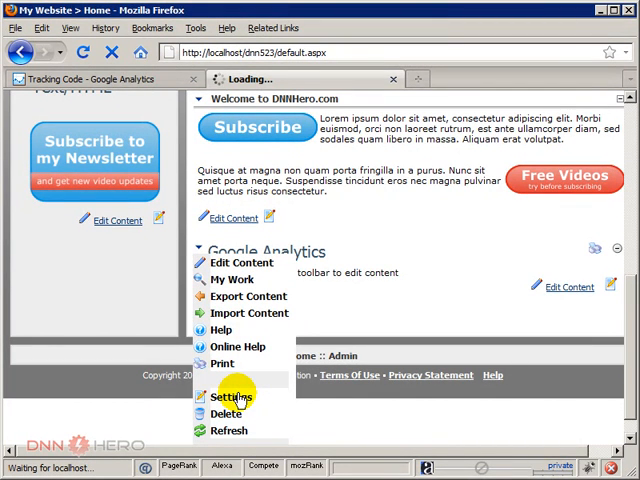
- Reach the module's Advanced Settings with its header and footer boxes visible
left_click(228, 396)
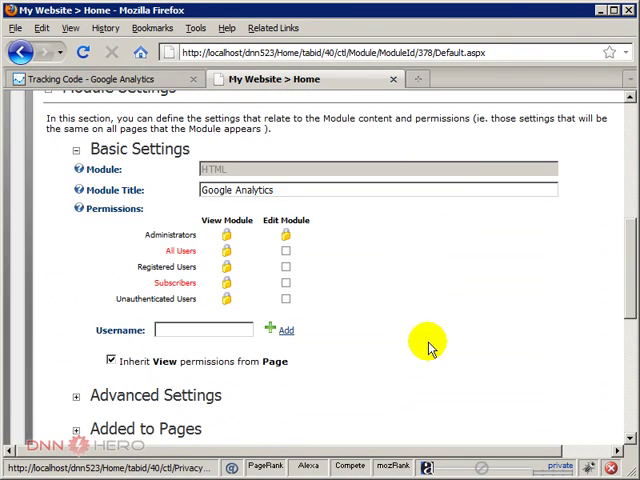
scroll("down", 3)
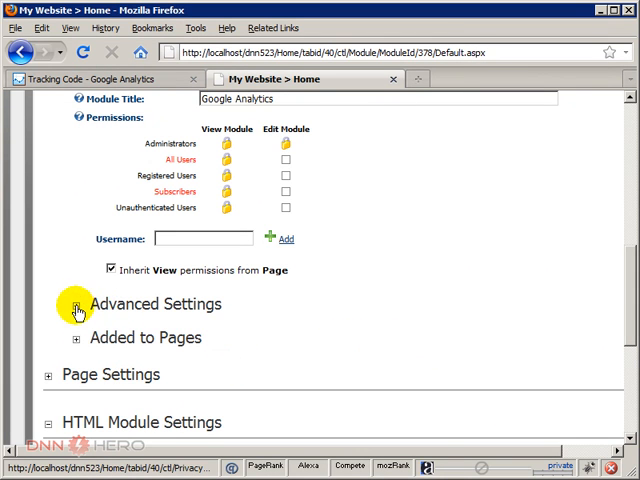
left_click(76, 304)
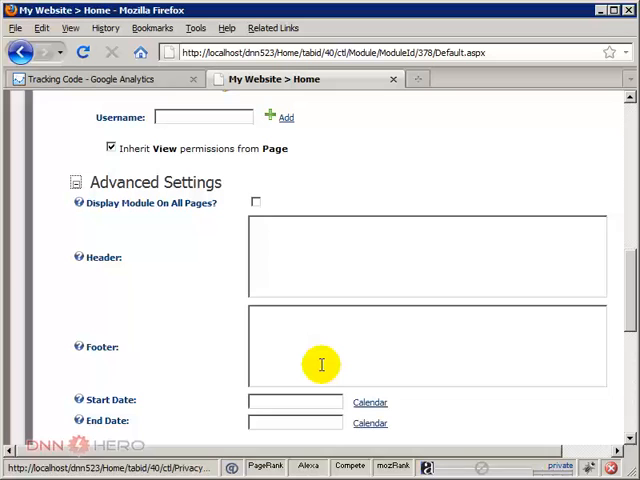
mouse_move(300, 360)
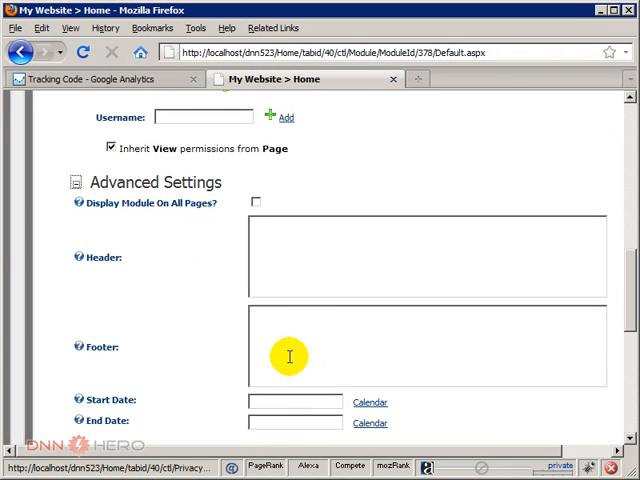
mouse_move(136, 292)
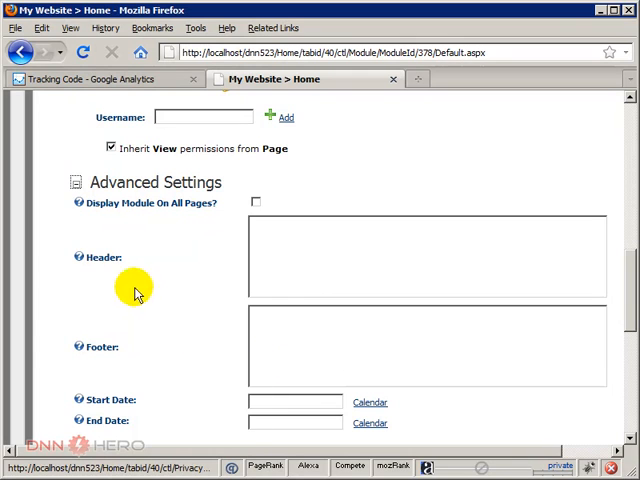
mouse_move(108, 352)
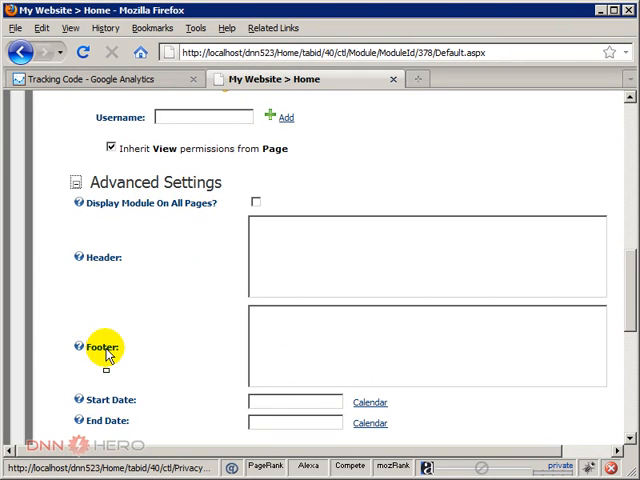
mouse_move(112, 354)
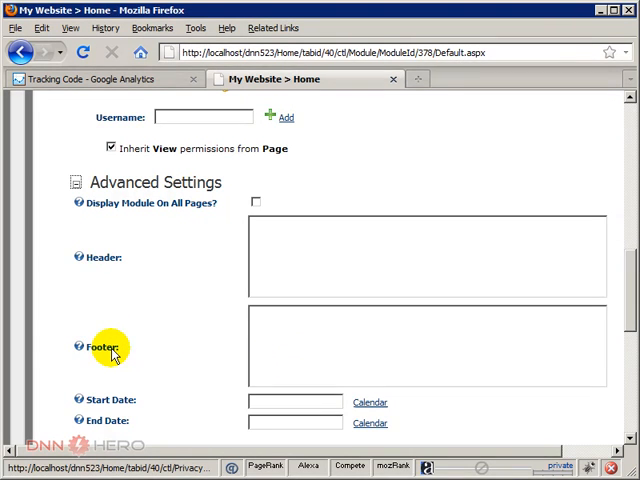
mouse_move(96, 352)
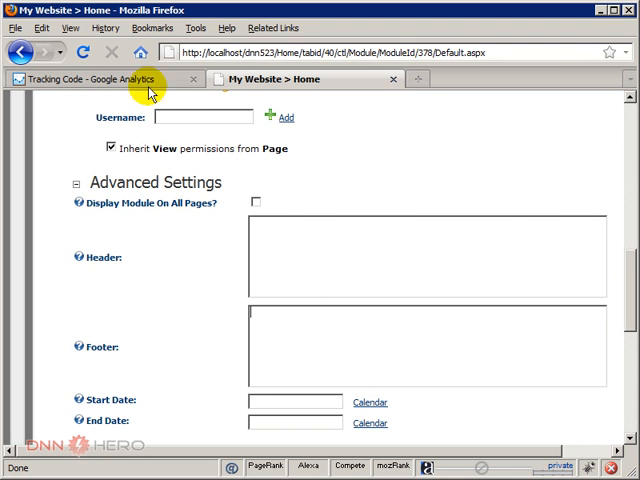
- Copy the site's tracking script from the Google Analytics Tracking Code page
left_click(100, 80)
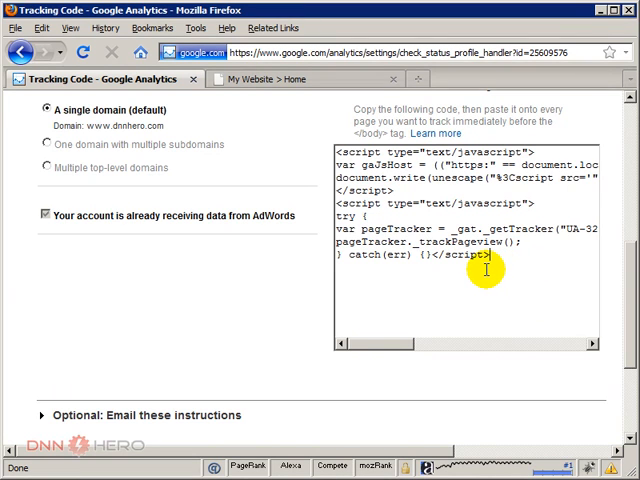
mouse_move(448, 214)
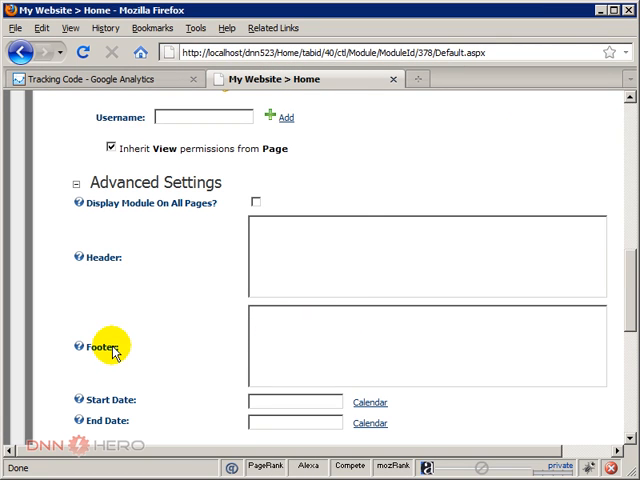
- Paste the tracking script into the module's Footer box and save with Update
right_click(276, 332)
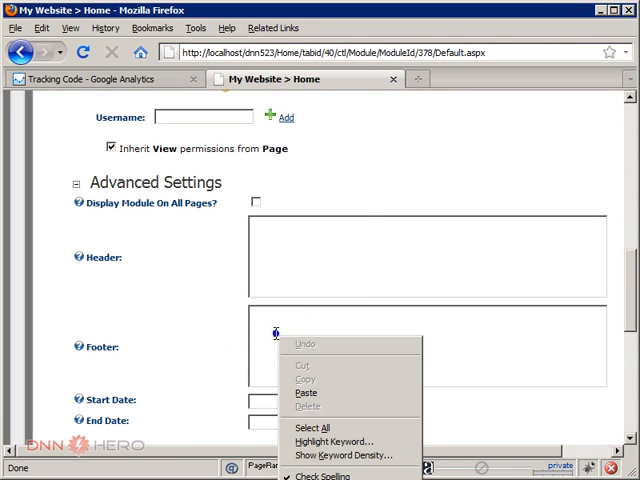
left_click(306, 392)
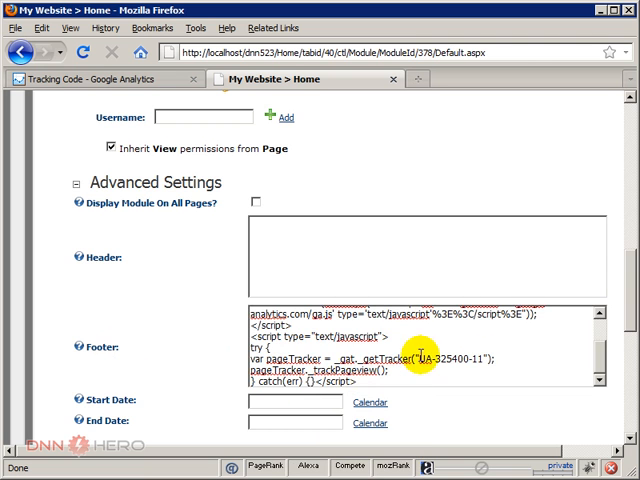
scroll("down", 3)
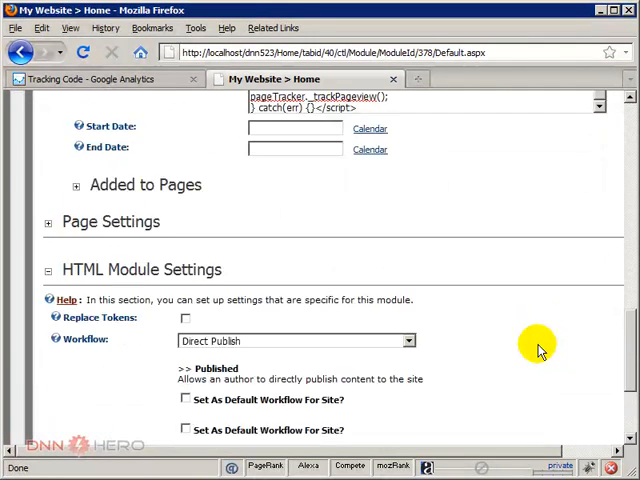
scroll("down", 3)
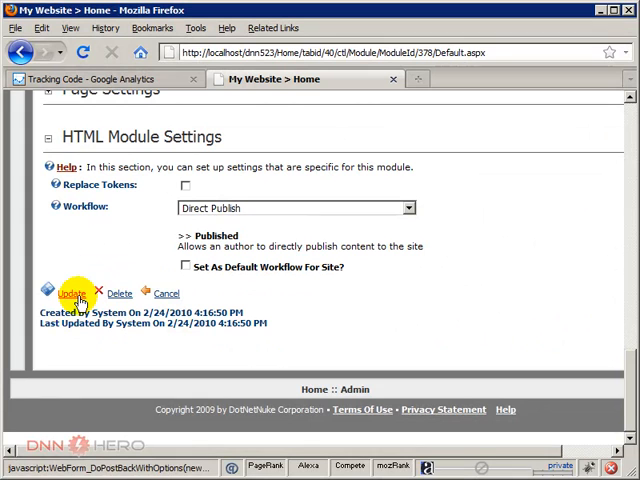
left_click(68, 292)
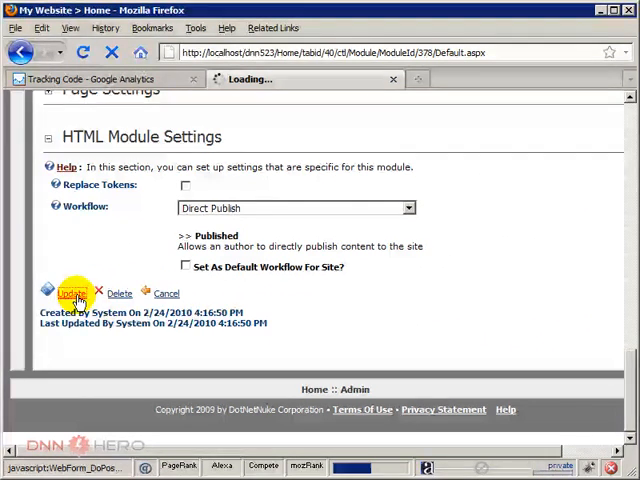
left_click(68, 292)
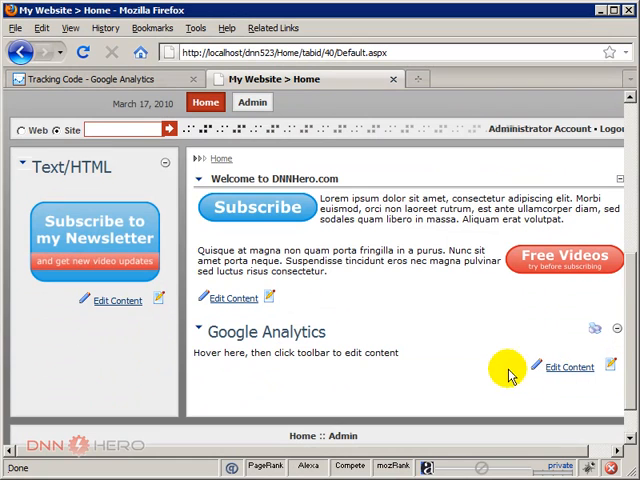
mouse_move(440, 380)
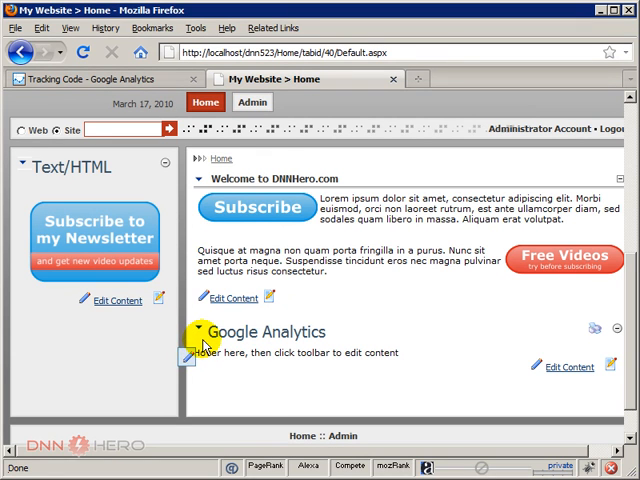
- Reopen the Google Analytics module's Settings from its action menu
left_click(204, 332)
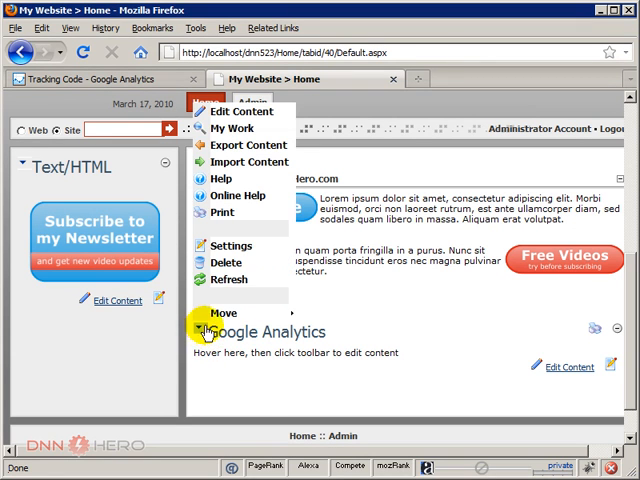
left_click(230, 244)
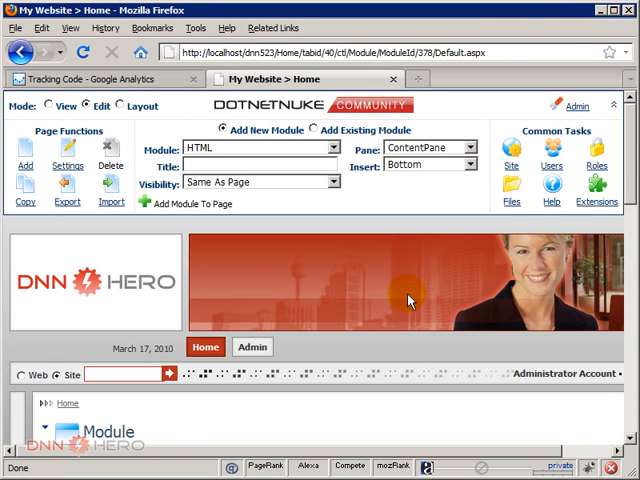
mouse_move(422, 348)
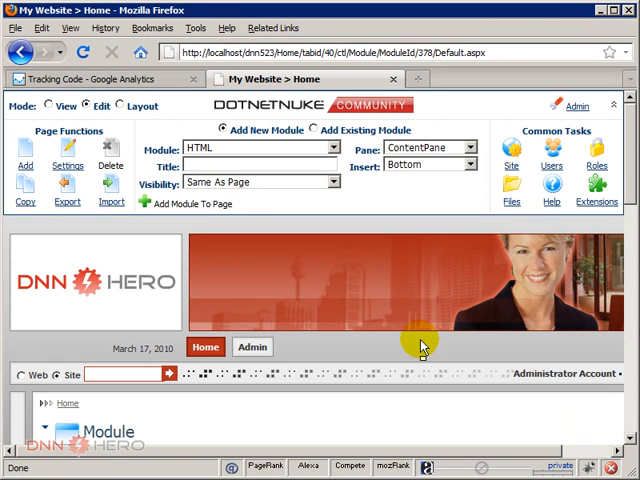
mouse_move(422, 344)
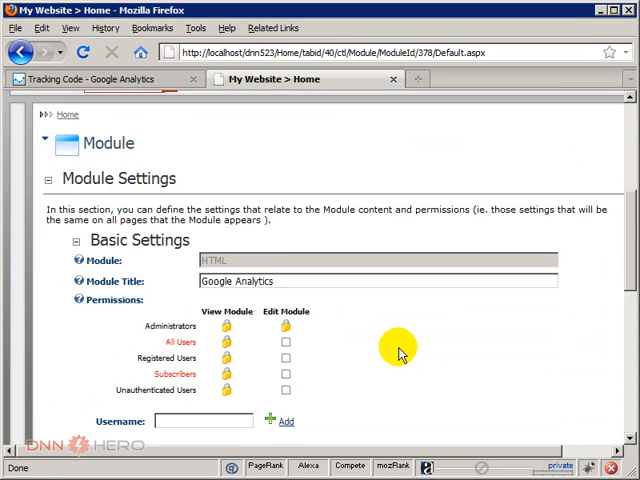
- Tick 'Display Module On All Pages?' under Advanced Settings and save with Update
scroll("down", 3)
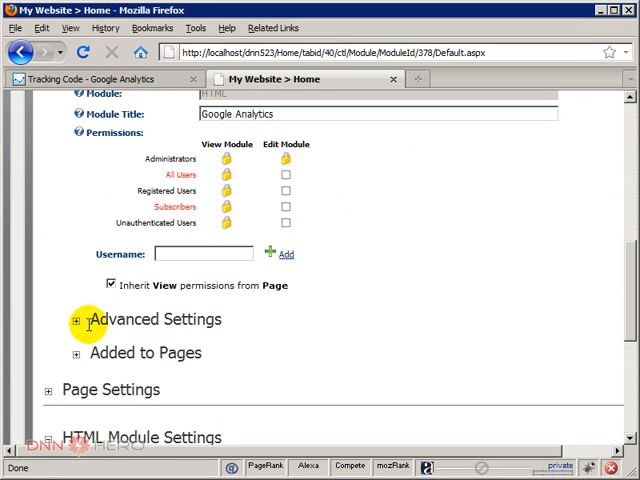
left_click(76, 320)
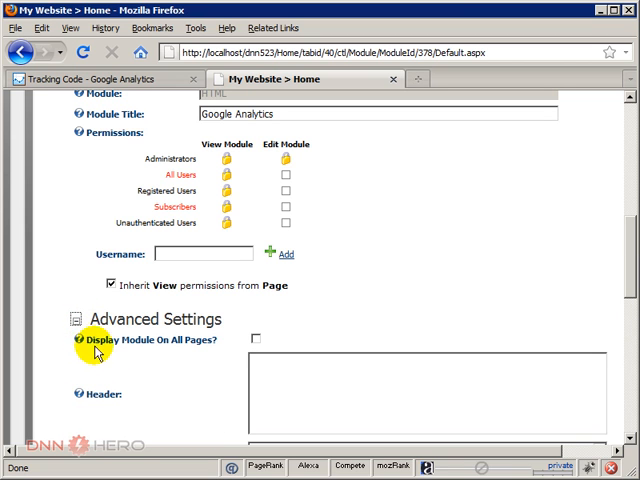
mouse_move(104, 356)
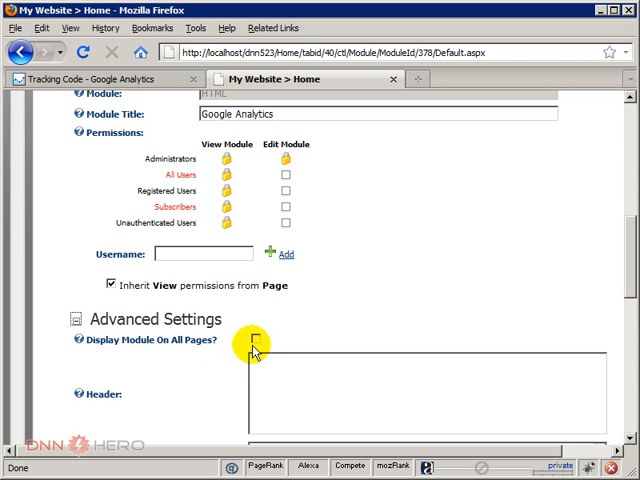
left_click(256, 340)
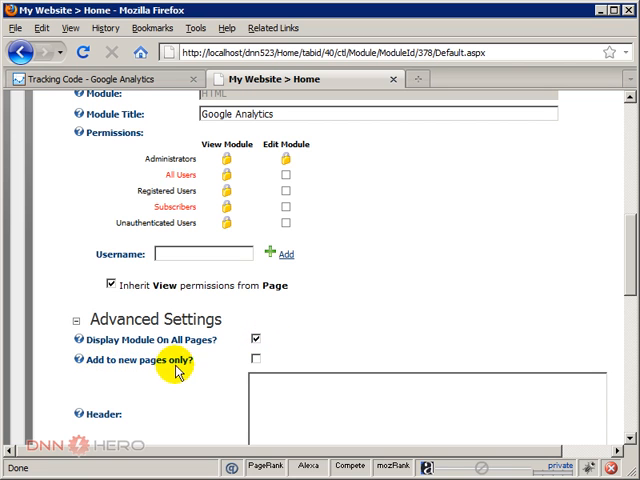
mouse_move(232, 350)
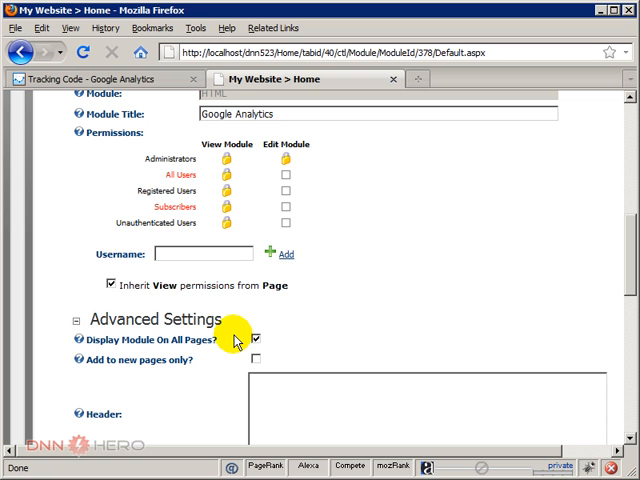
mouse_move(164, 376)
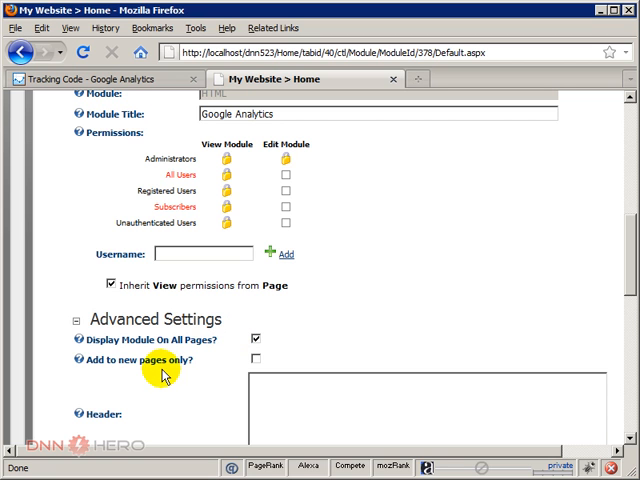
mouse_move(236, 372)
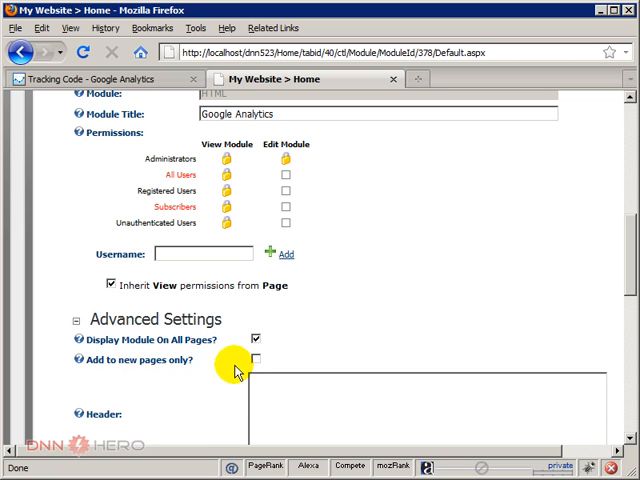
mouse_move(216, 348)
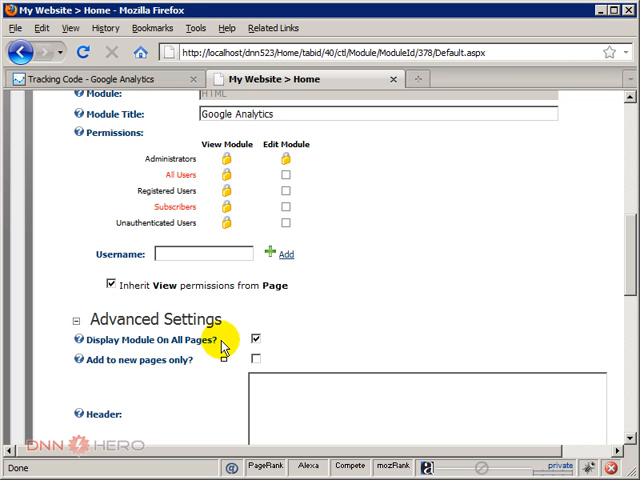
scroll("down", 3)
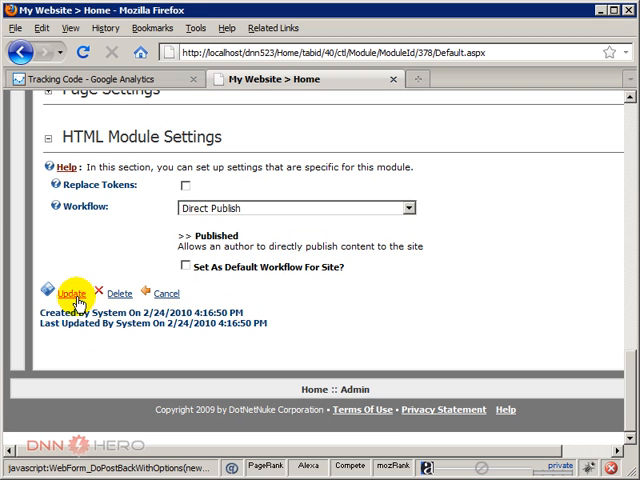
left_click(64, 292)
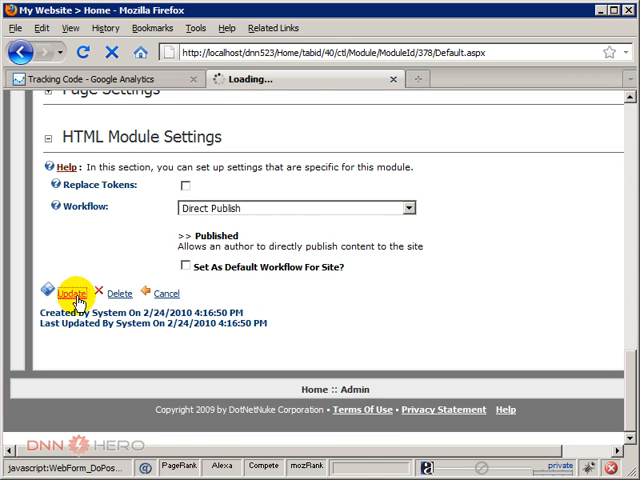
- Log out and scroll the Home page to confirm visitors see no Google Analytics module
left_click(64, 292)
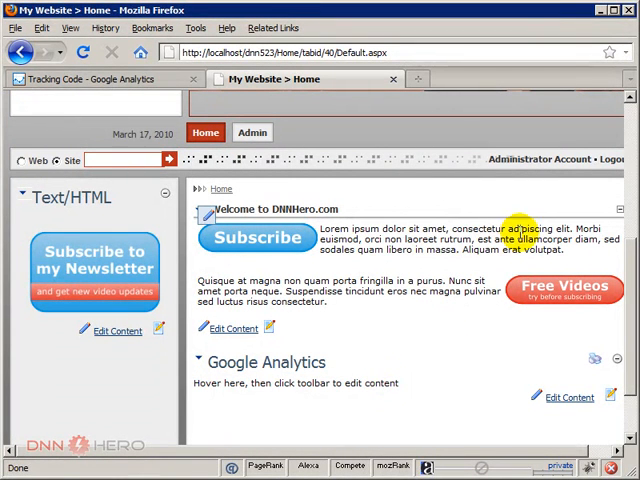
left_click(612, 158)
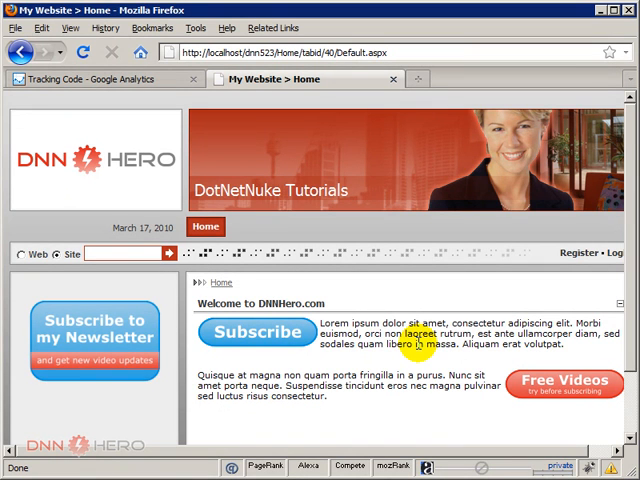
scroll("down", 3)
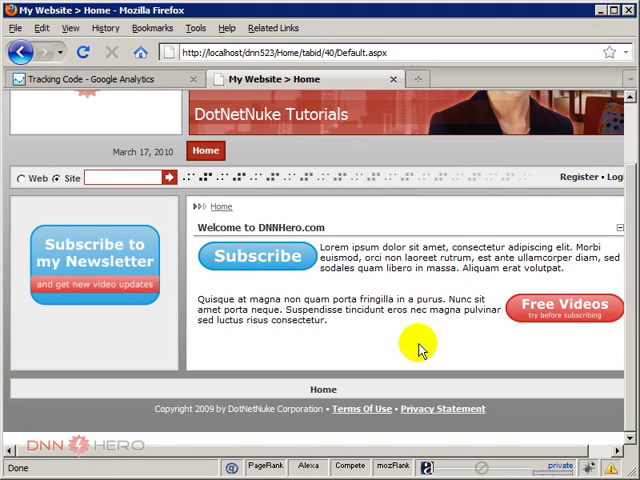
mouse_move(200, 342)
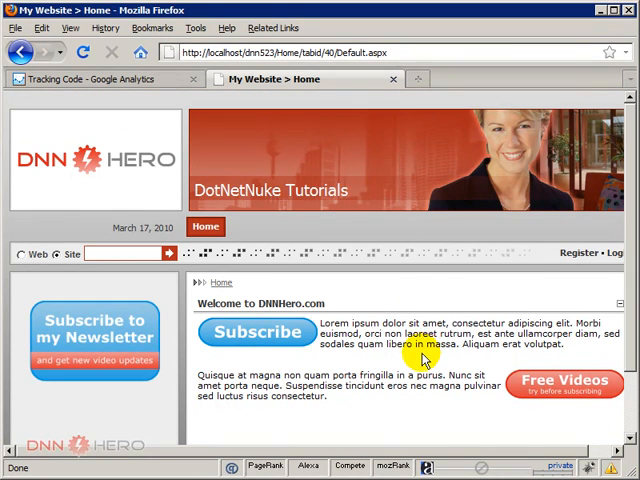
scroll("down", 3)
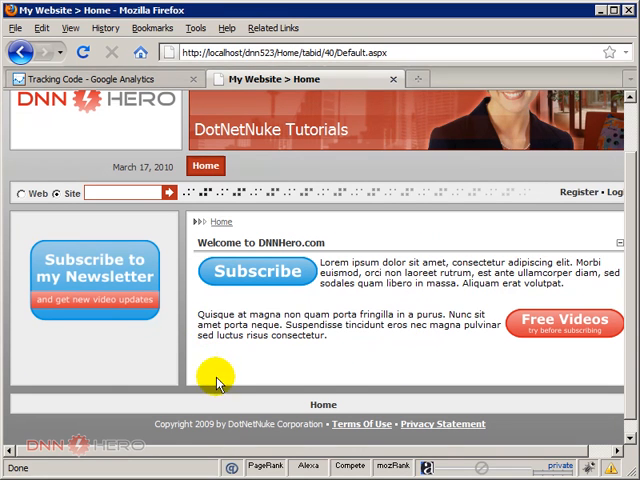
mouse_move(436, 370)
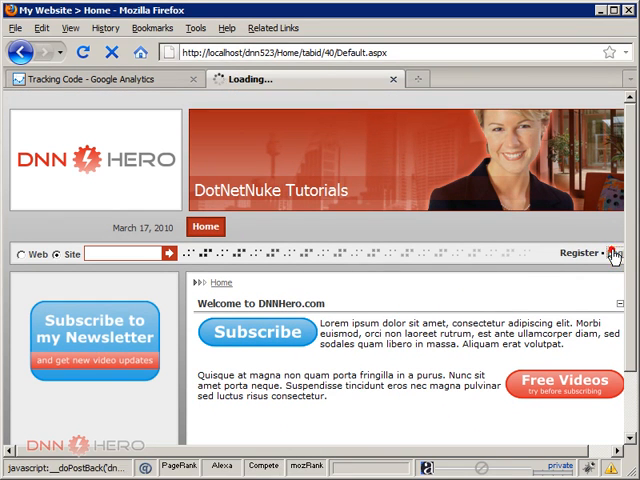
- Log back in as admin so the Google Analytics module shows on the Home page again
left_click(622, 252)
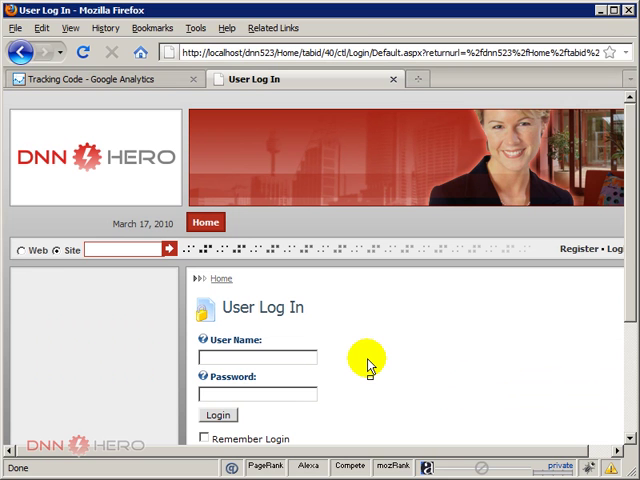
left_click(216, 416)
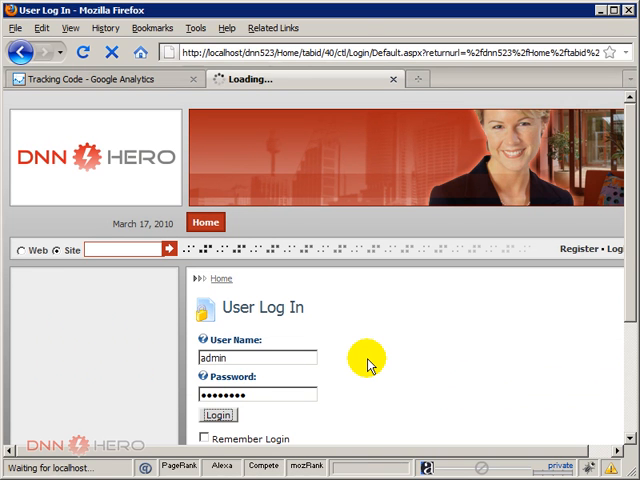
left_click(216, 416)
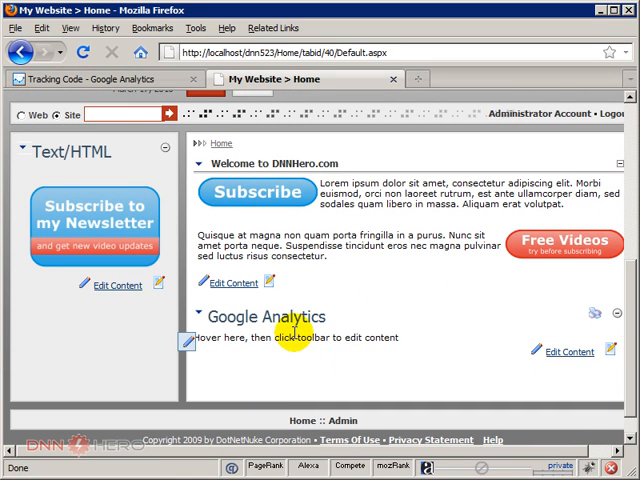
mouse_move(288, 352)
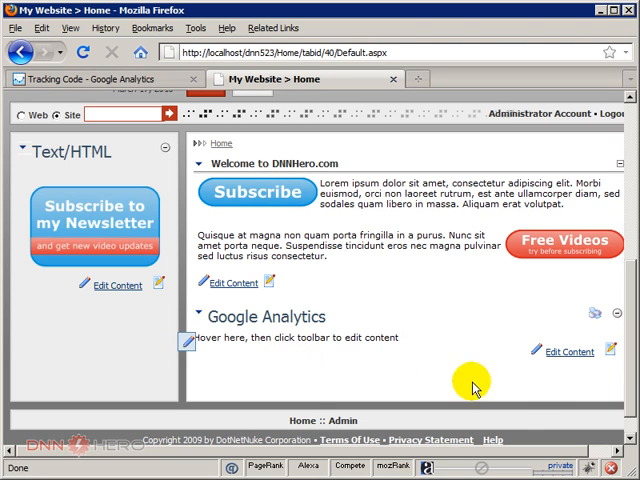
mouse_move(288, 352)
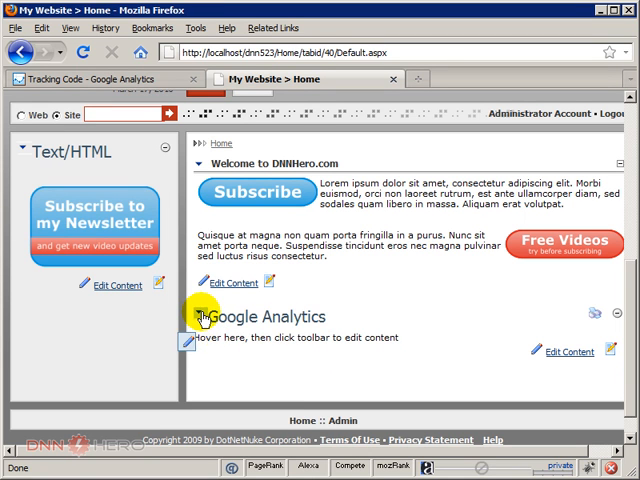
- Edit the module's content to hold the tracking code and save, removing the placeholder text
left_click(204, 316)
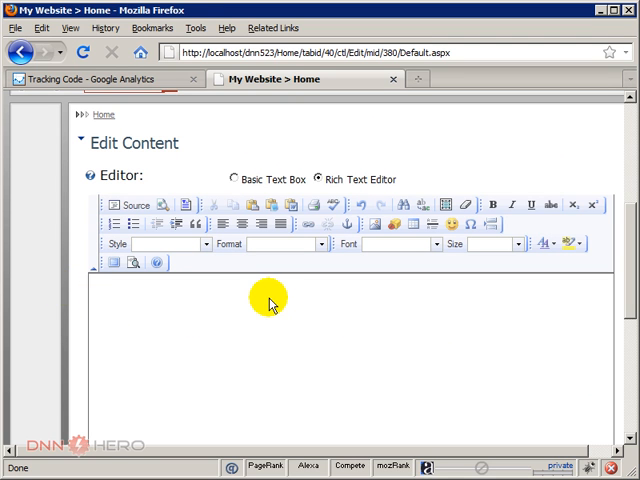
scroll("down", 3)
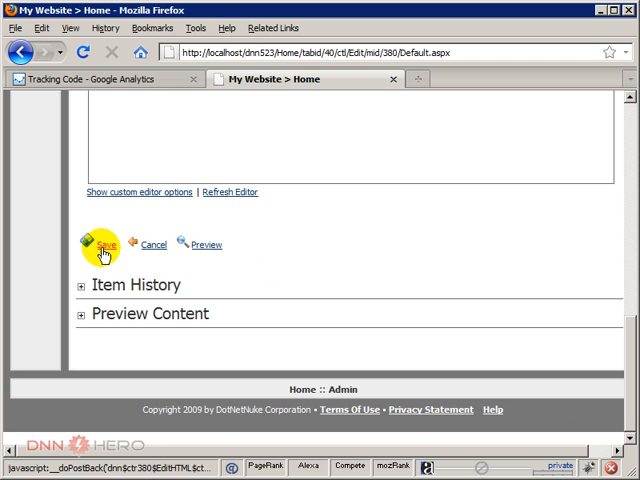
left_click(104, 244)
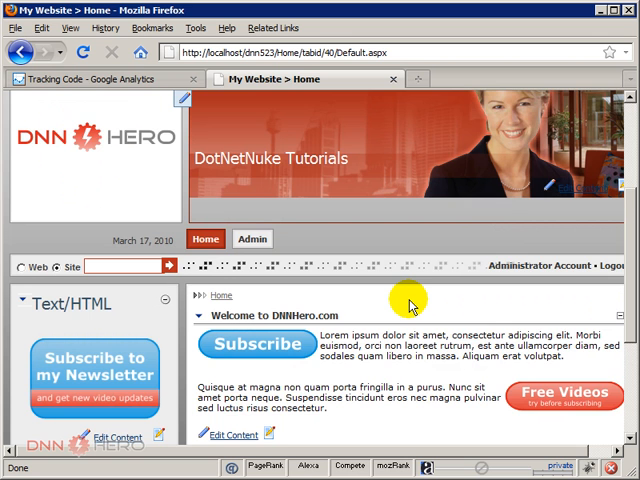
scroll("down", 3)
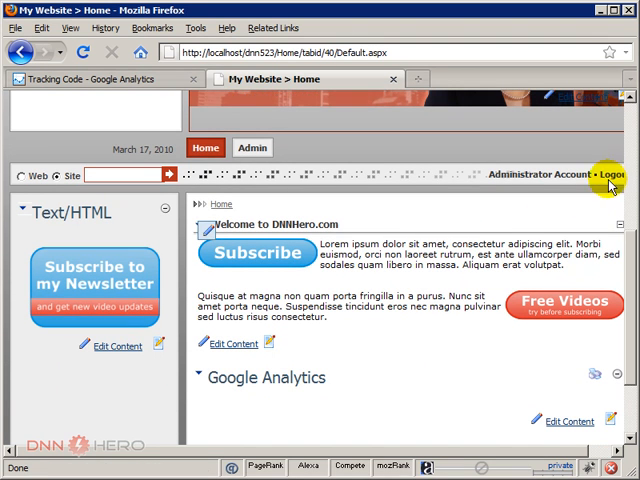
- Log out and view the Home page as an anonymous visitor, revealing the still-visible module title
left_click(622, 176)
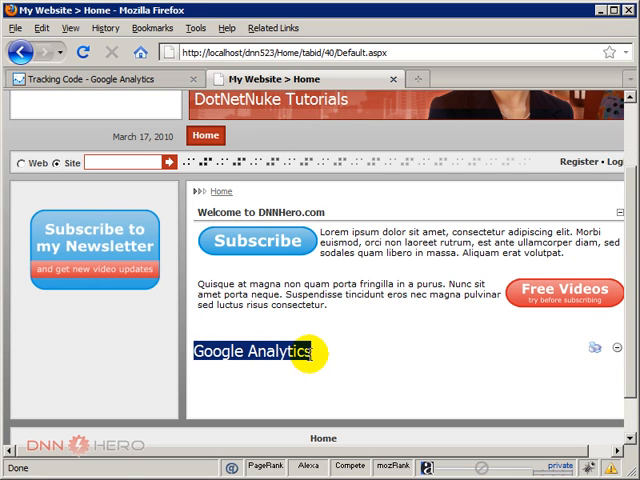
mouse_move(384, 350)
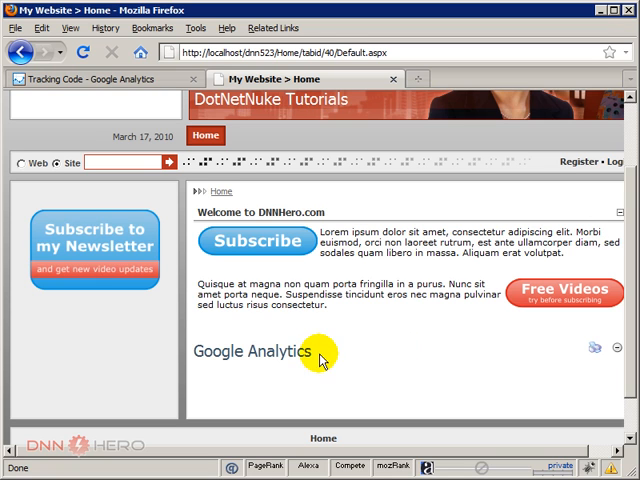
mouse_move(204, 366)
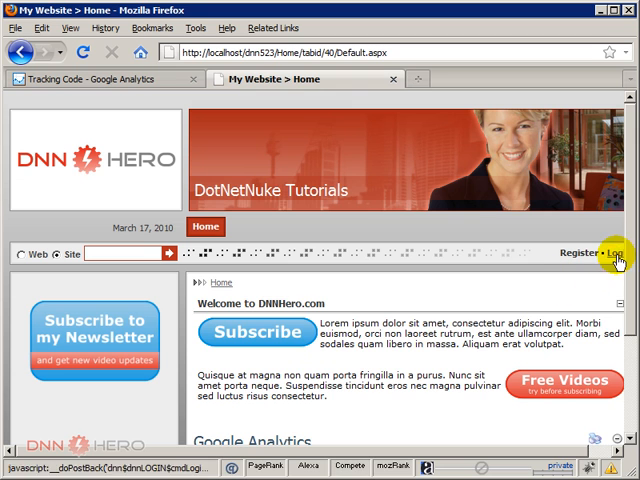
- Sign back in as 'admin' and go to the Google Analytics module's Settings page
left_click(626, 252)
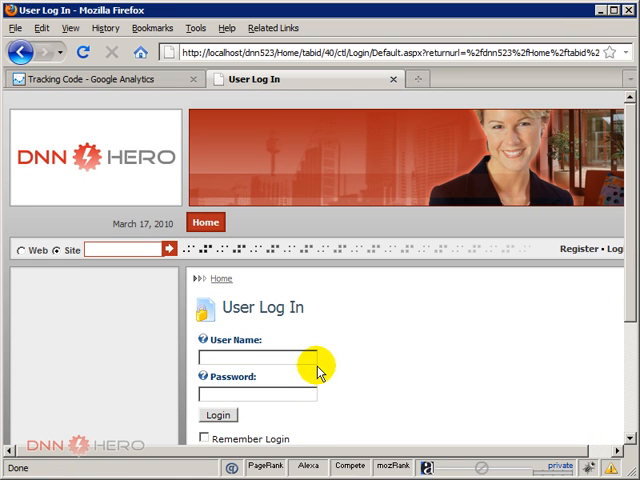
type("admin")
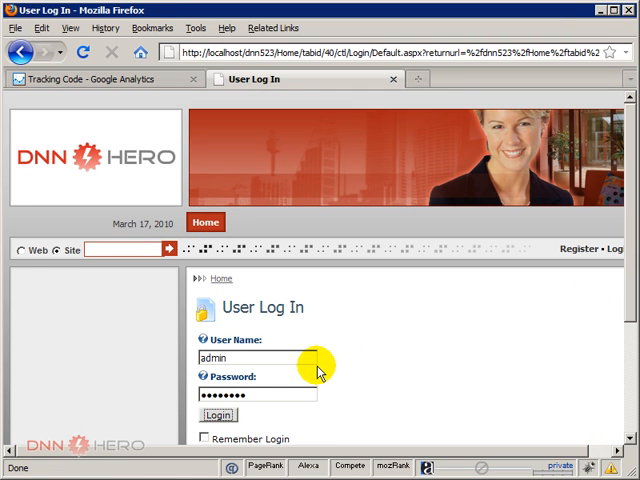
left_click(216, 416)
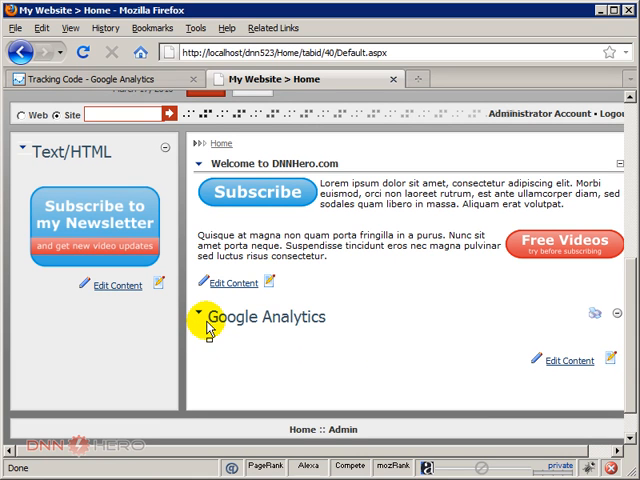
left_click(204, 316)
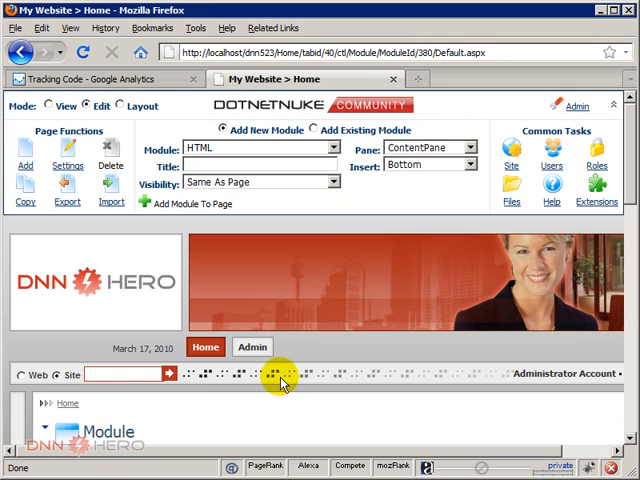
- Under Page Settings, untick Allow Print and Display Container for the Google Analytics module
scroll("down", 3)
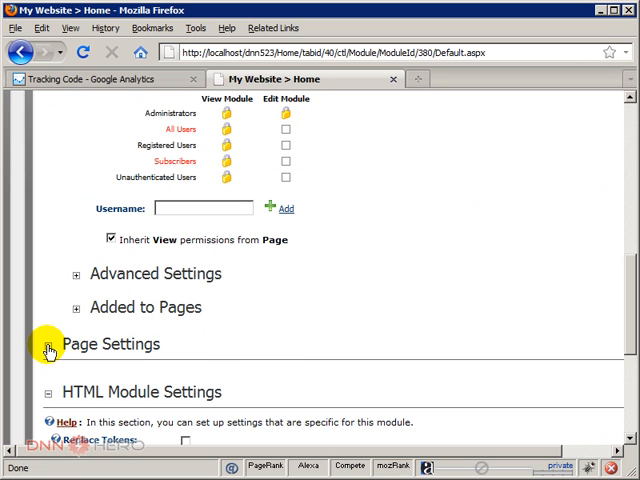
left_click(48, 344)
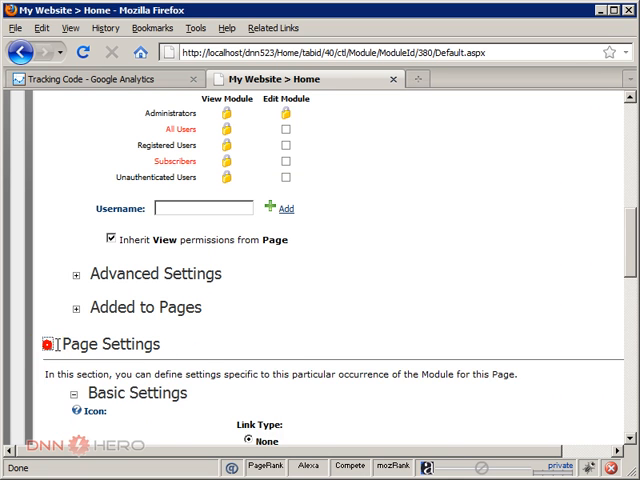
scroll("down", 3)
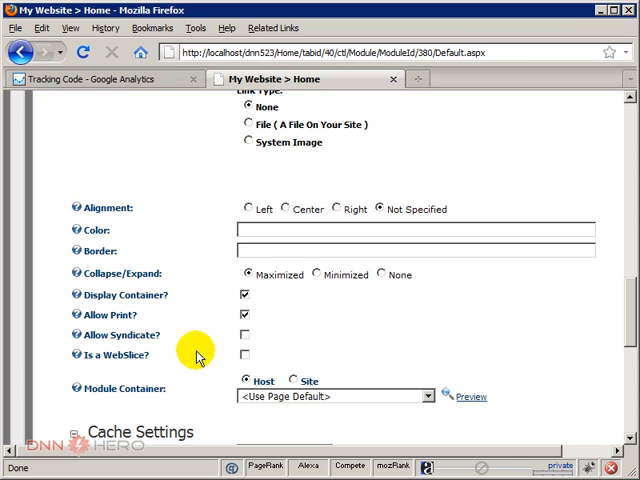
mouse_move(164, 344)
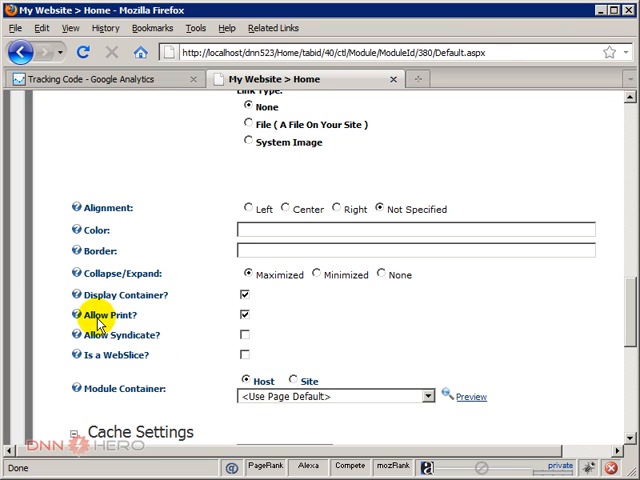
left_click(244, 316)
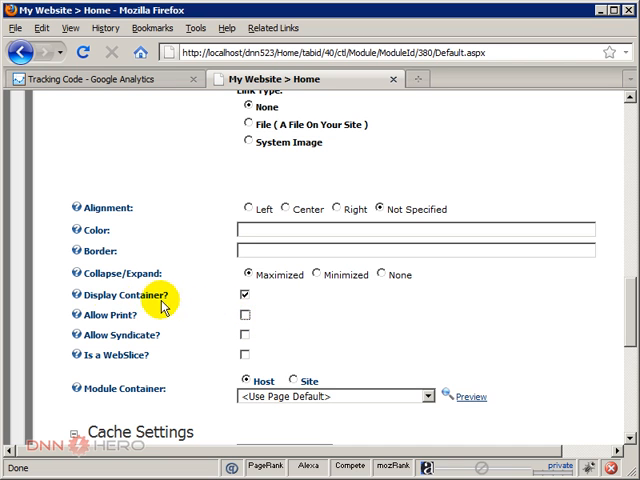
left_click(244, 294)
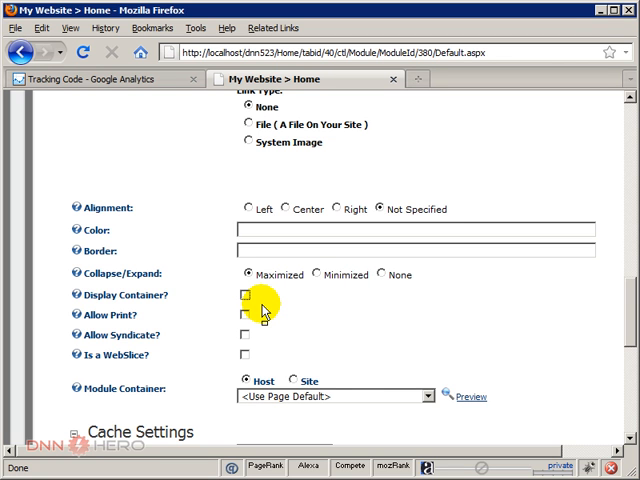
scroll("down", 3)
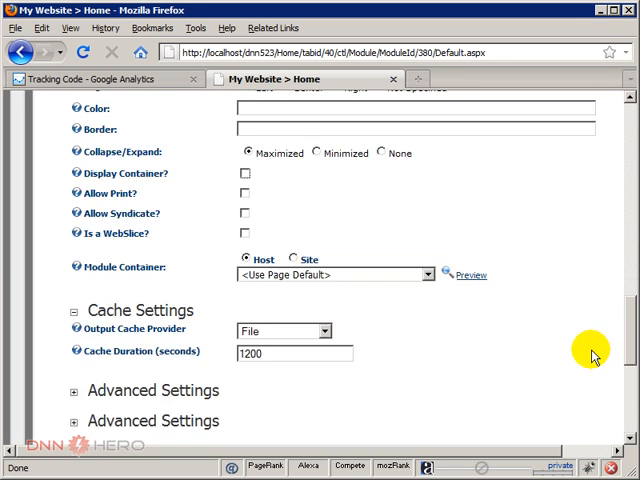
scroll("down", 3)
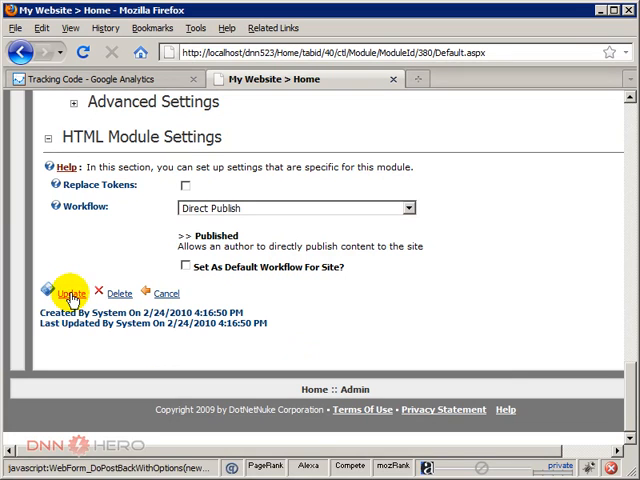
- Save the module settings with Update so the container is hidden from visitors
left_click(68, 292)
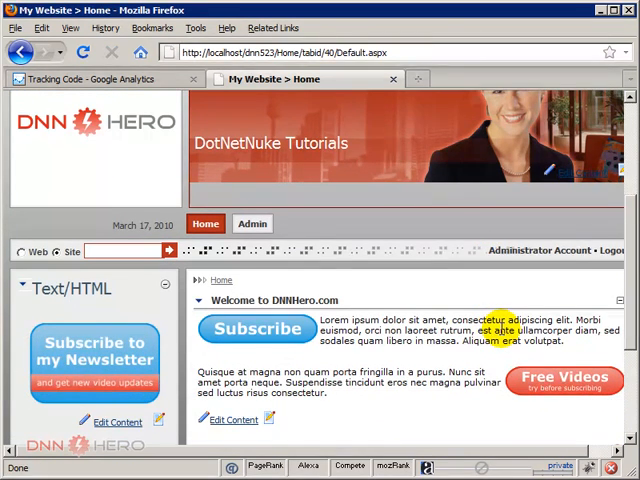
scroll("down", 3)
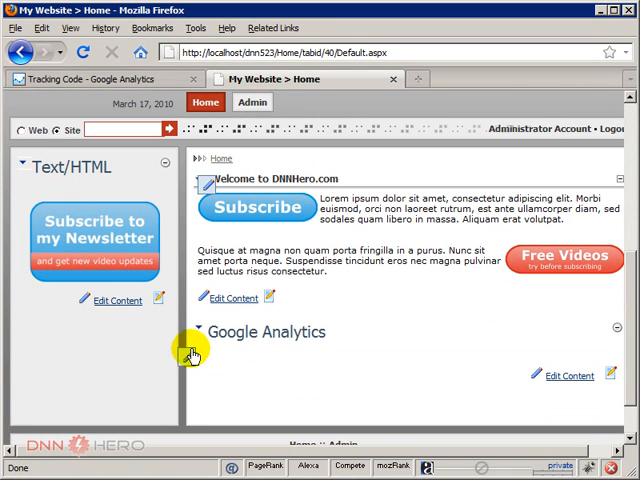
mouse_move(378, 352)
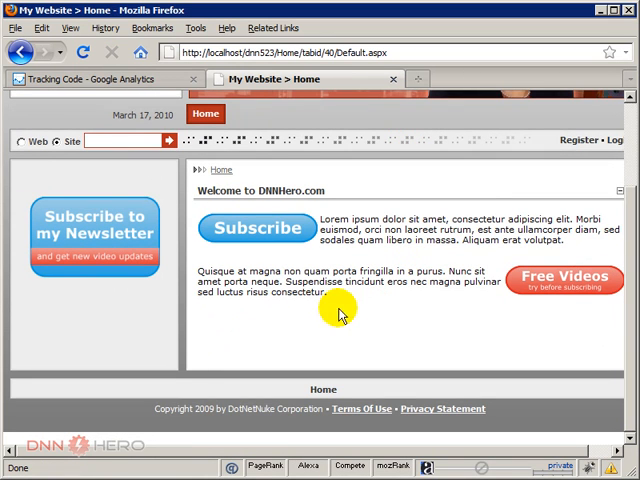
mouse_move(372, 310)
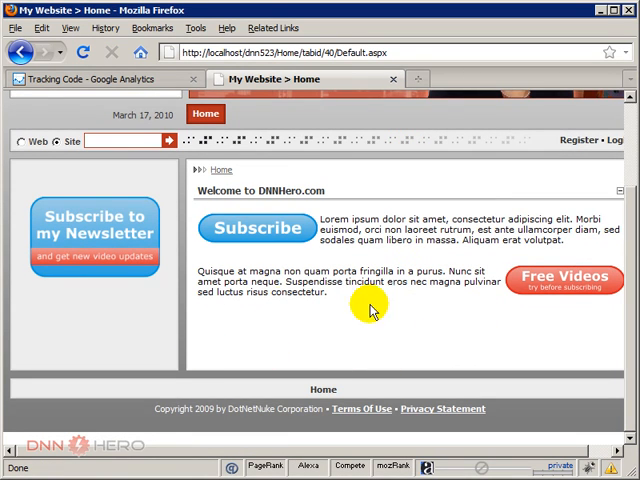
mouse_move(278, 322)
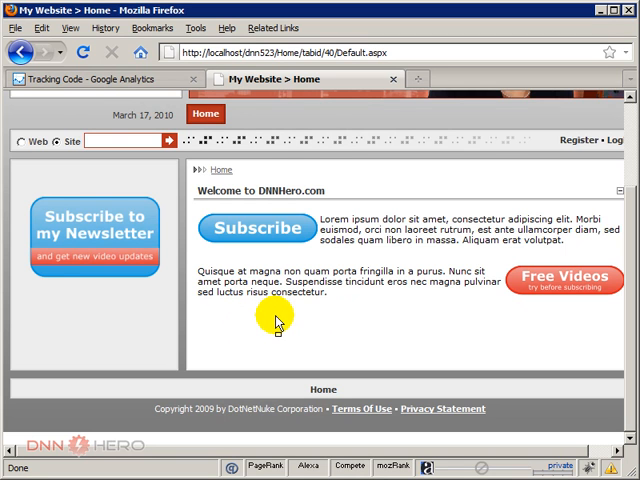